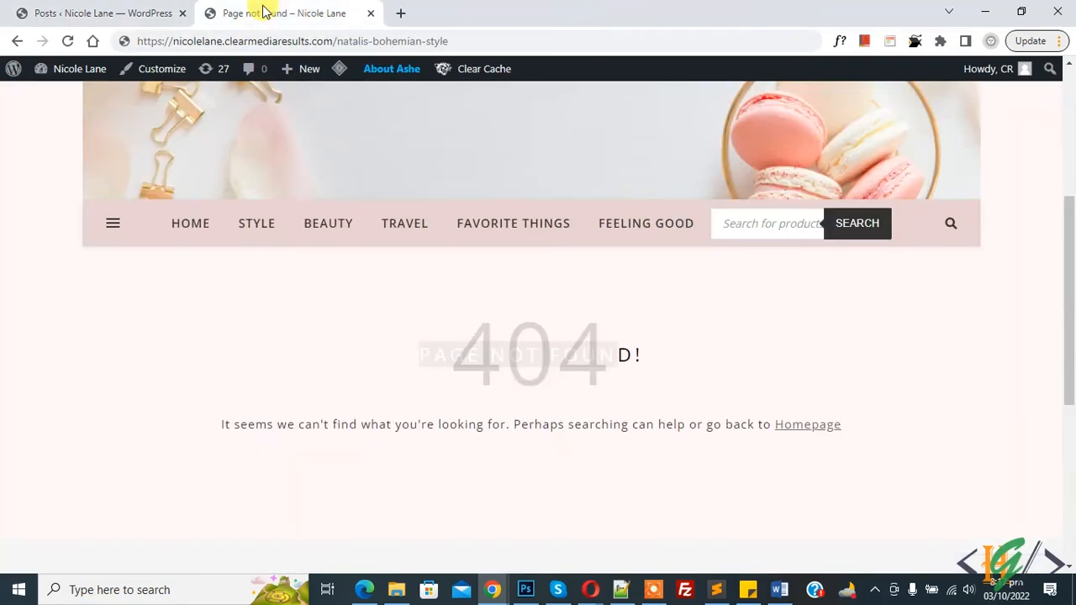
{"action": "mouse_move", "coordinate": [462, 340]}
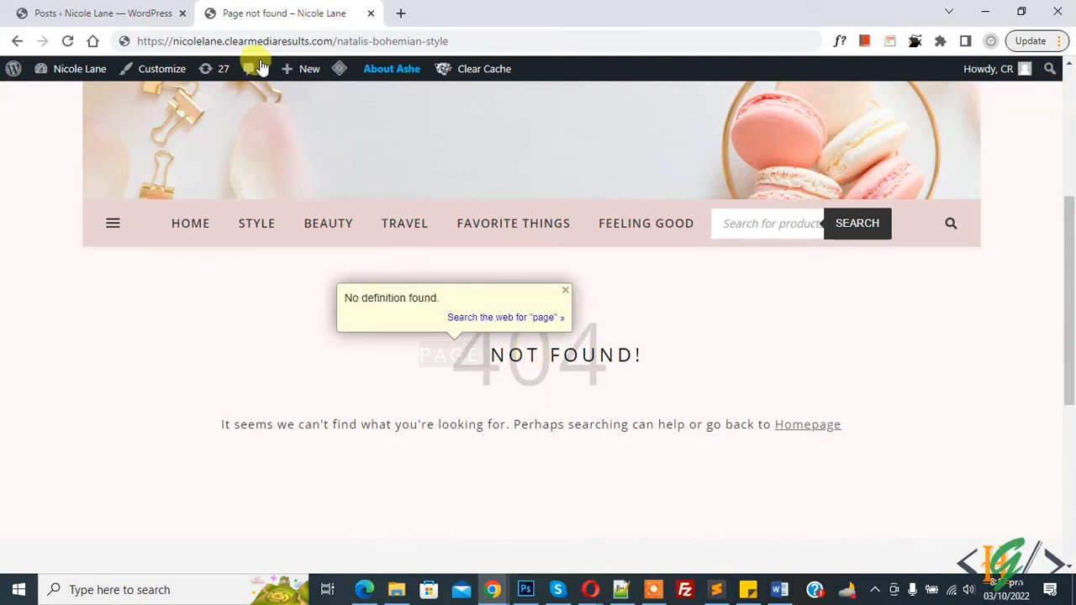
- Return from the 404 post page to the admin Posts list
{"action": "left_click", "coordinate": [101, 13]}
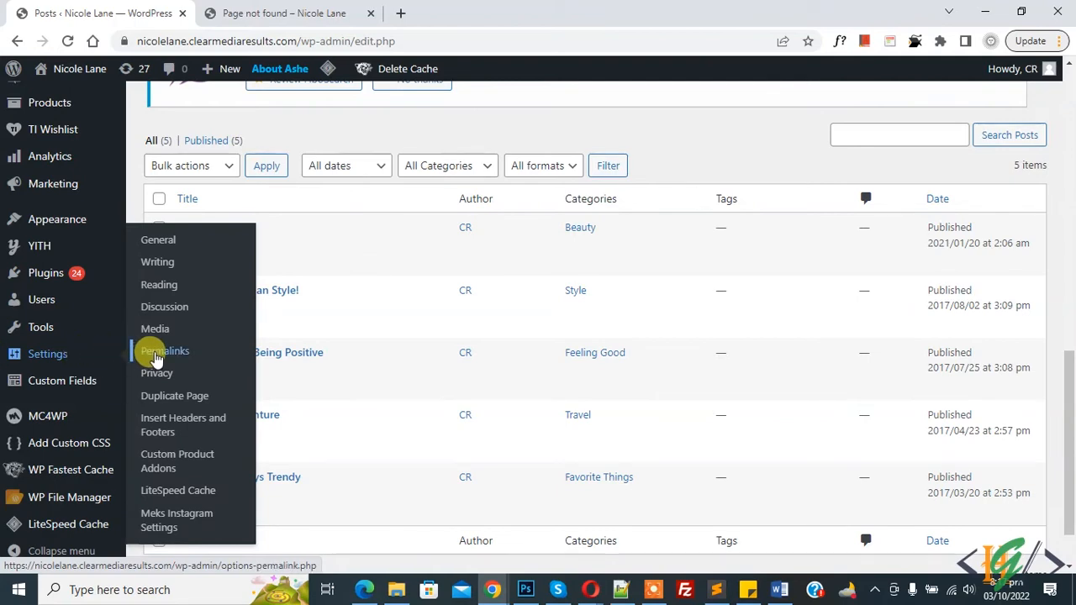
- Re-save the Permalink Settings unchanged via Save Changes to flush the rewrite rules
{"action": "left_click", "coordinate": [165, 352]}
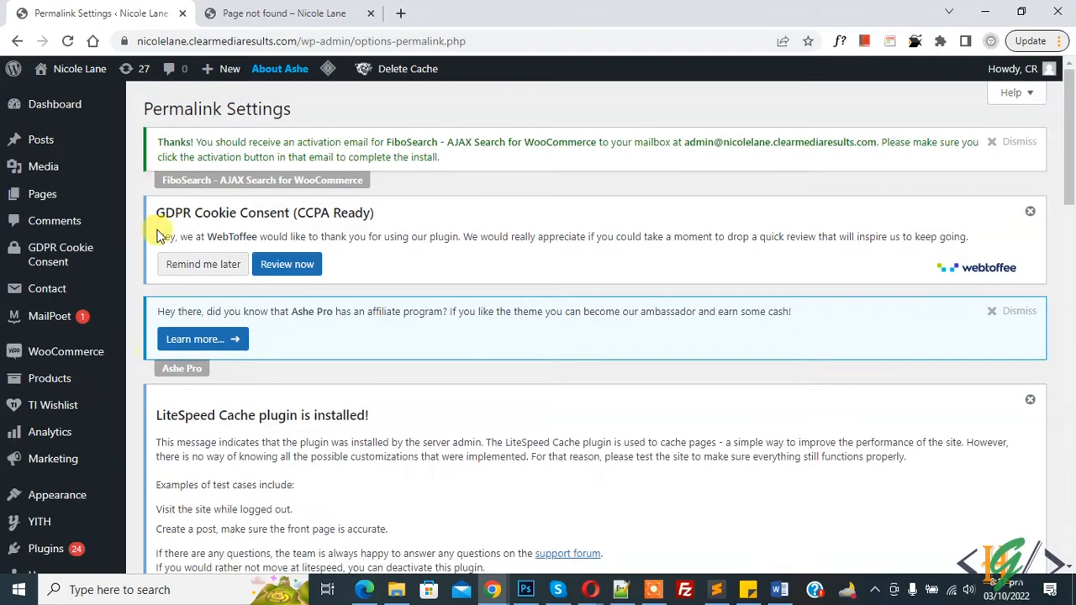
{"action": "mouse_move", "coordinate": [329, 116]}
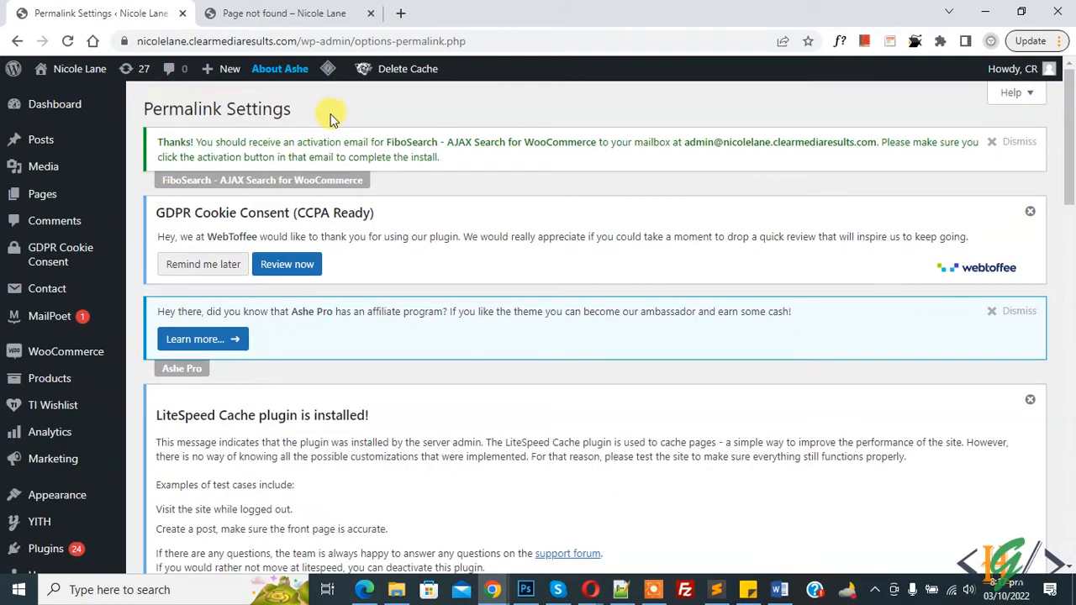
{"action": "scroll", "scroll_direction": "down", "scroll_amount": 3}
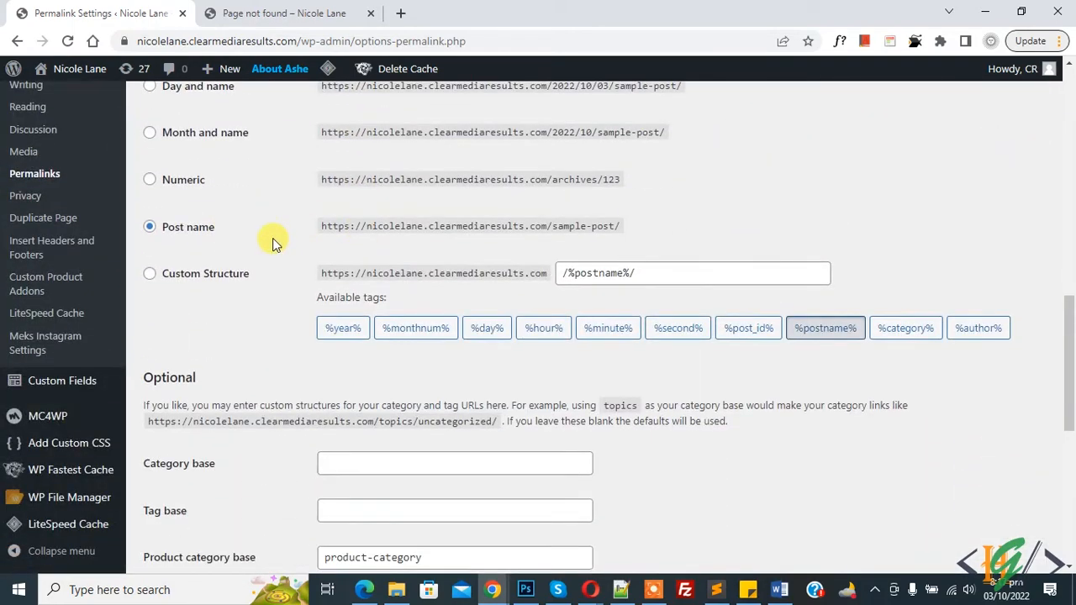
{"action": "scroll", "scroll_direction": "down", "scroll_amount": 3}
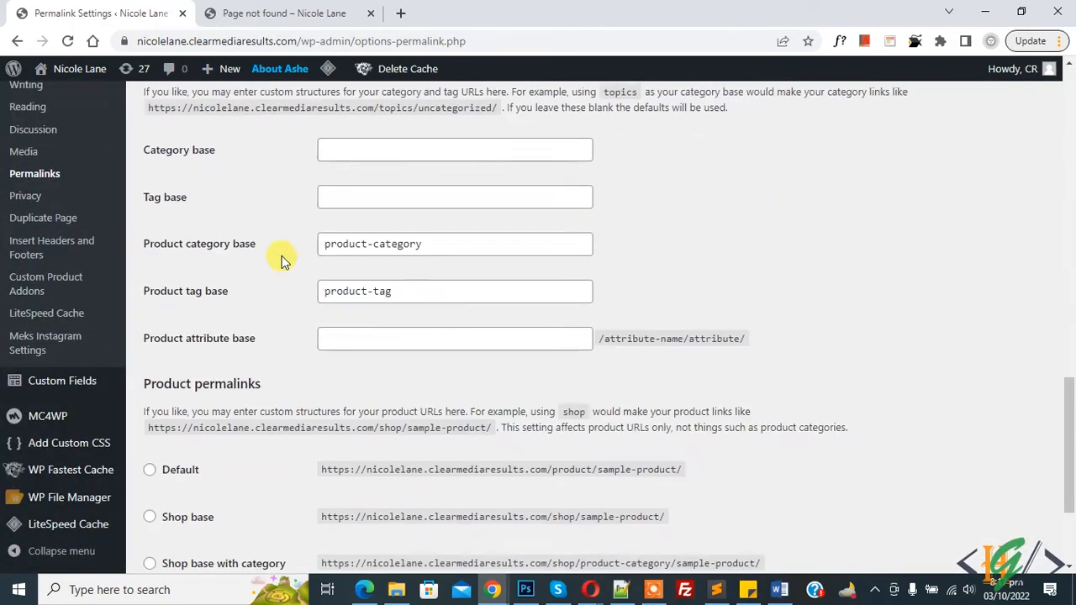
{"action": "left_click", "coordinate": [182, 490]}
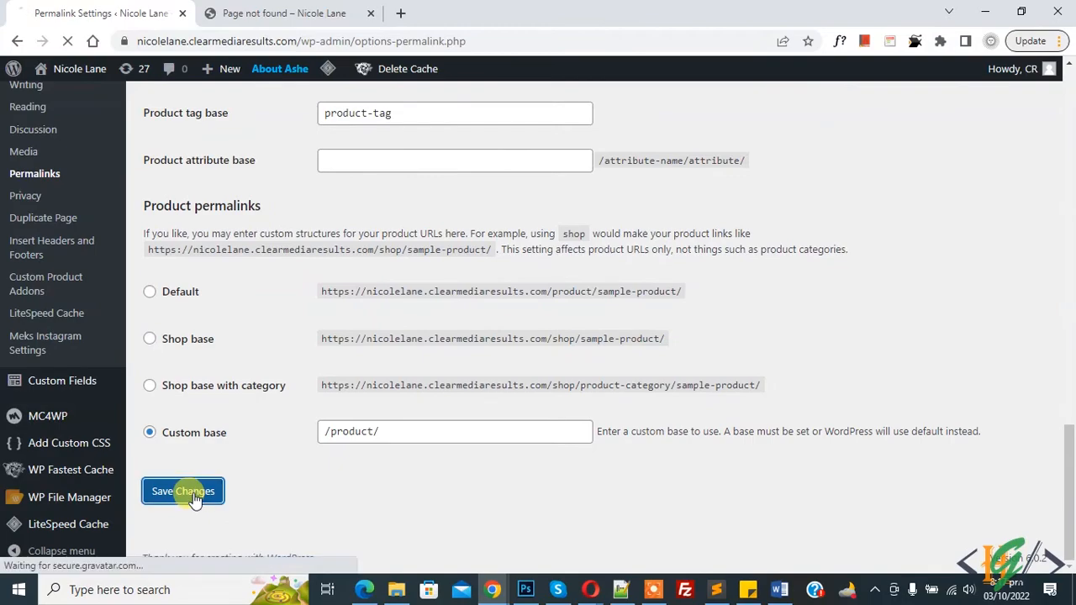
{"action": "left_click", "coordinate": [181, 491]}
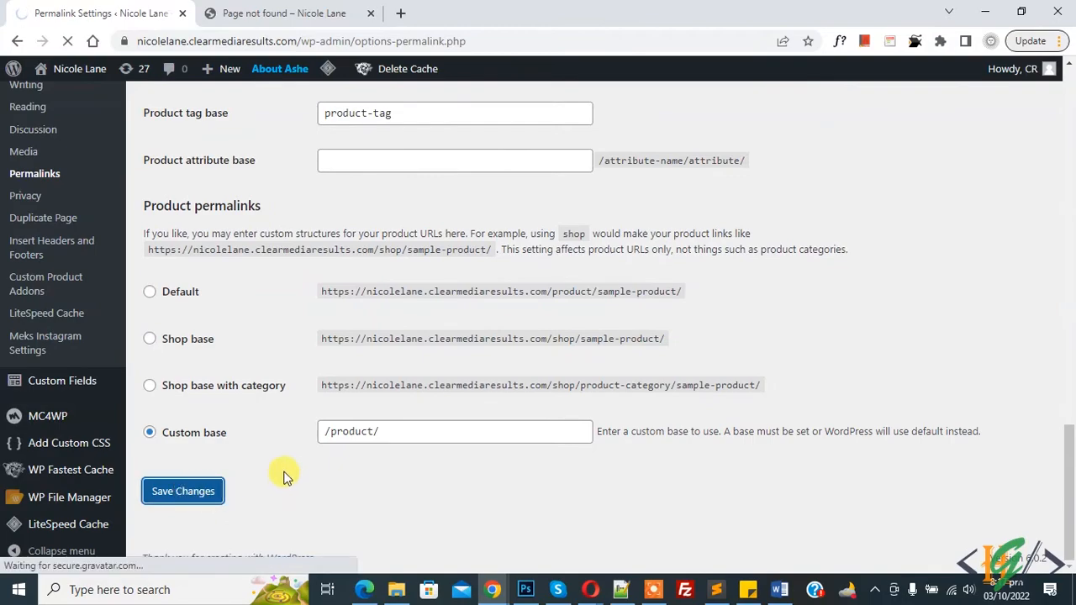
{"action": "left_click", "coordinate": [182, 491]}
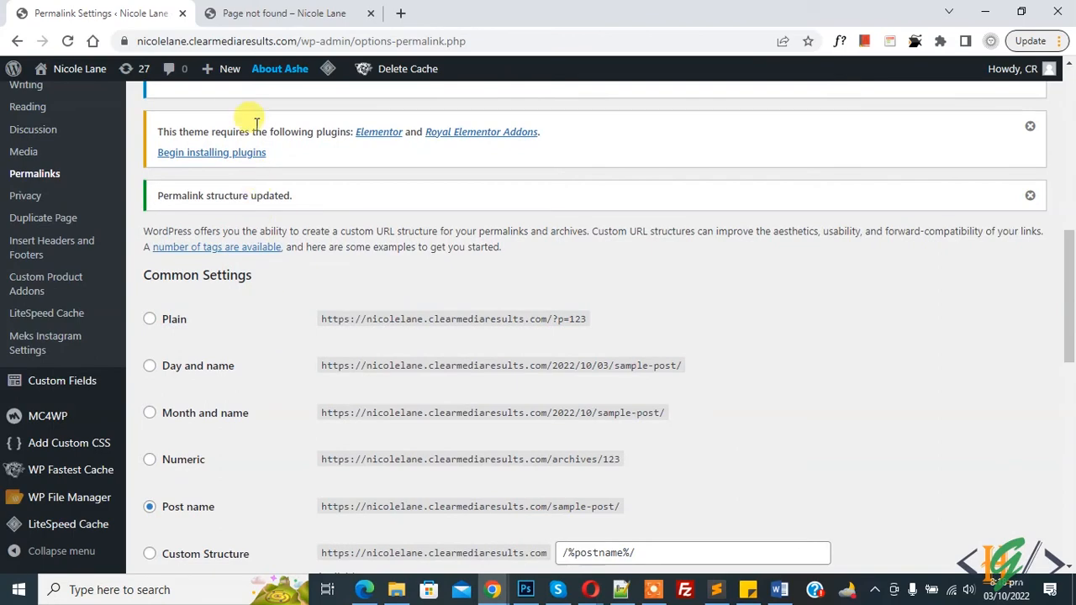
- Reload the Natali's Bohemian Style post to confirm it loads, then return to Permalinks
{"action": "left_click", "coordinate": [282, 14]}
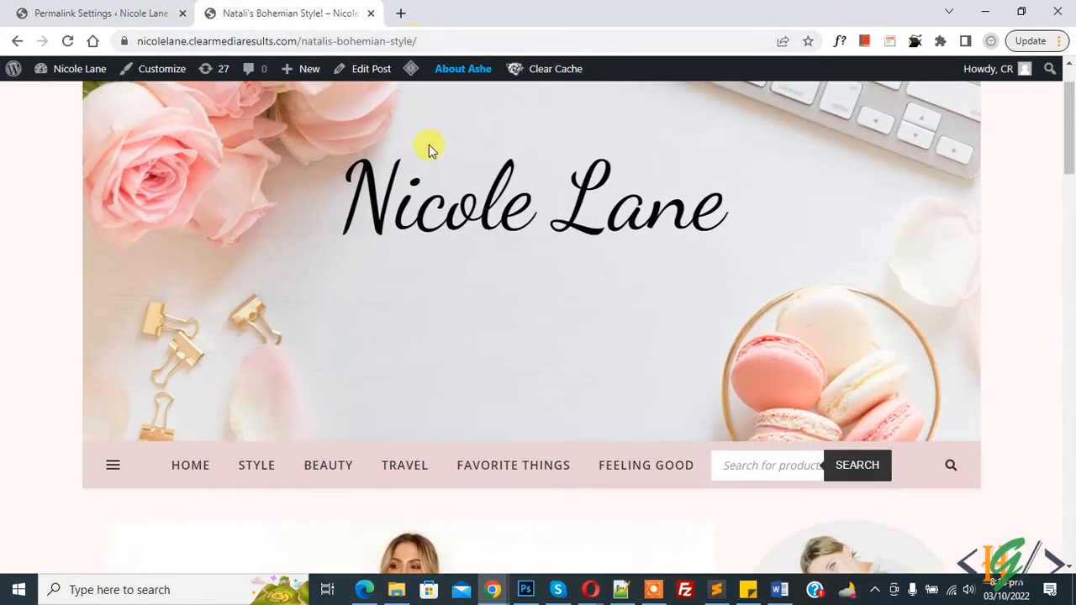
{"action": "scroll", "scroll_direction": "down", "scroll_amount": 3}
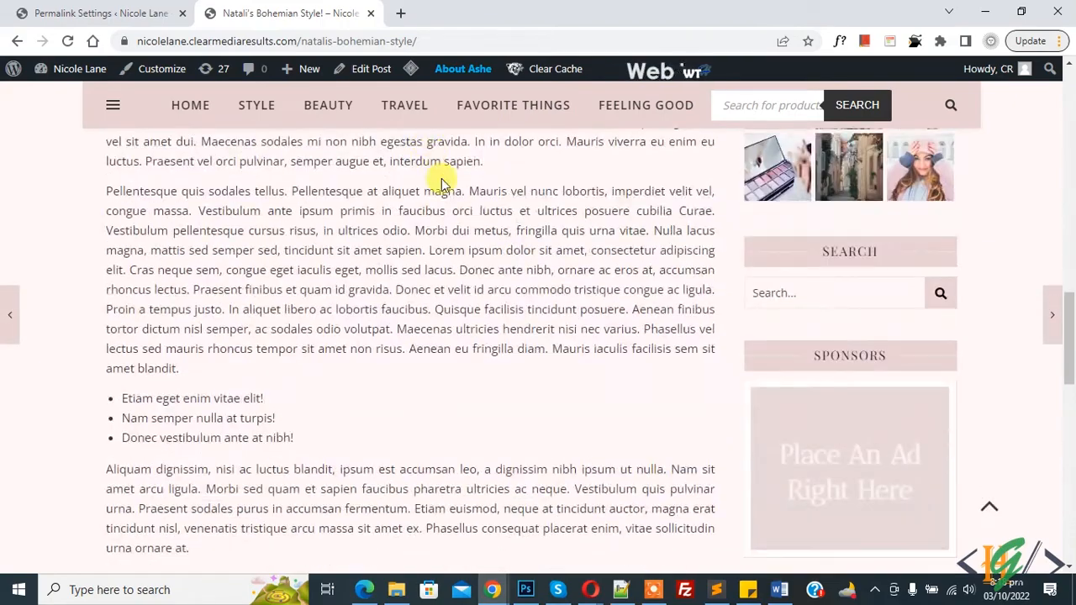
{"action": "left_click", "coordinate": [98, 13]}
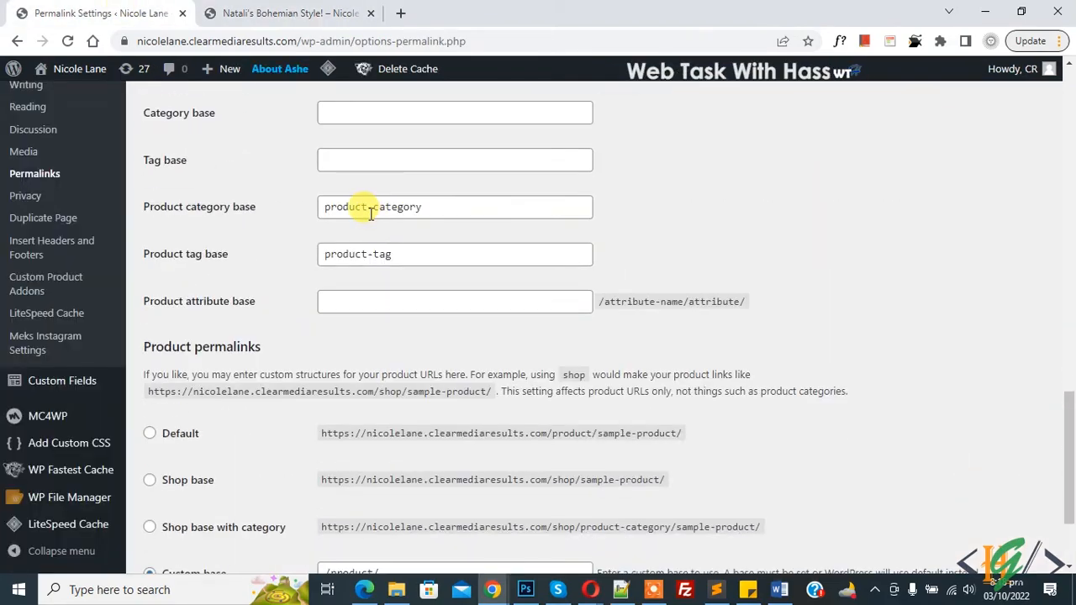
{"action": "mouse_move", "coordinate": [682, 208]}
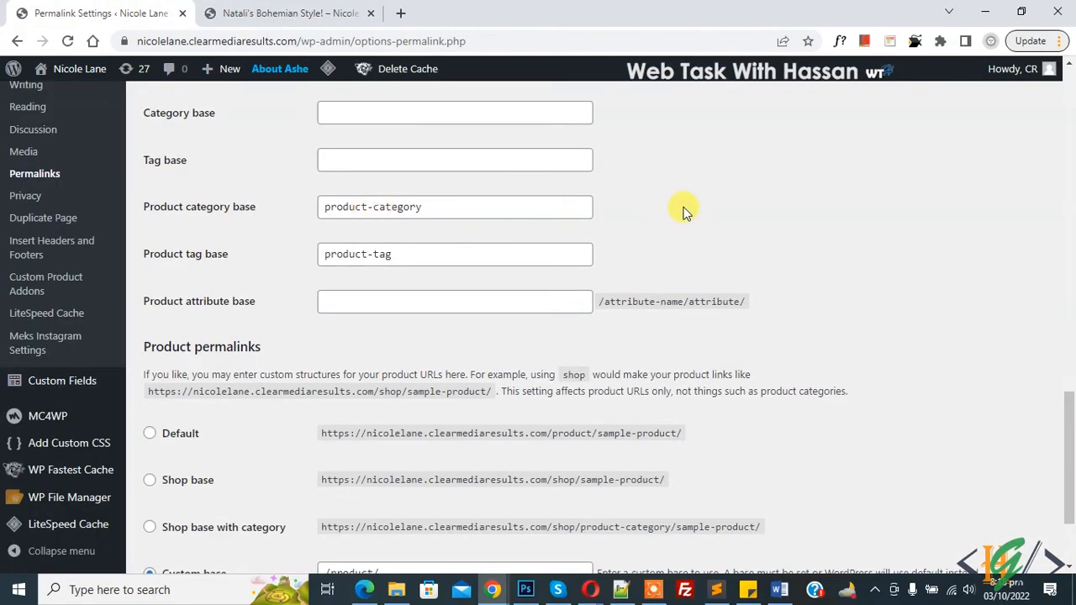